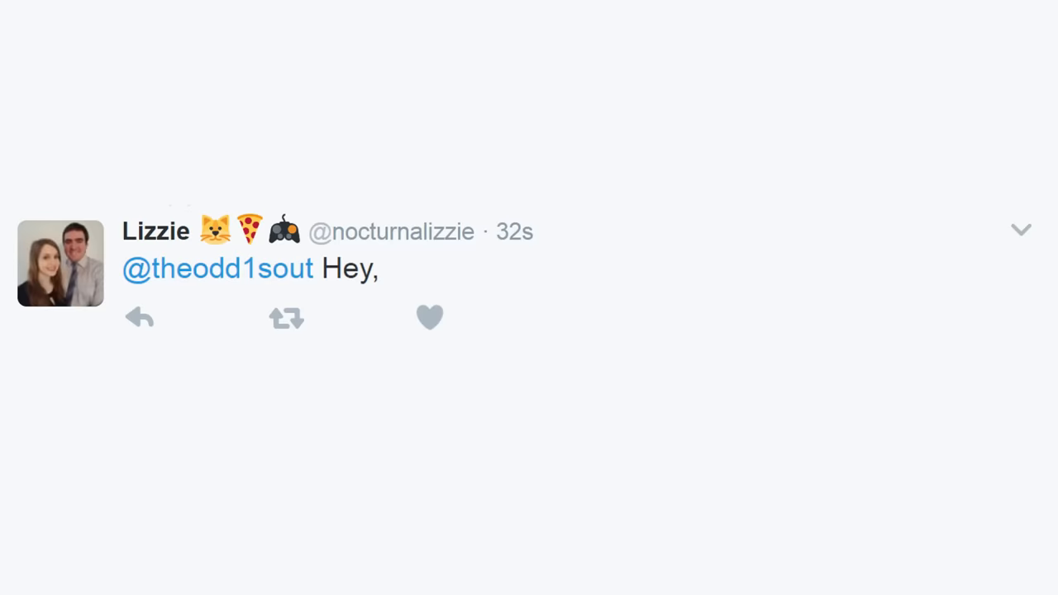
type("were you just at the dollar store at this address?")
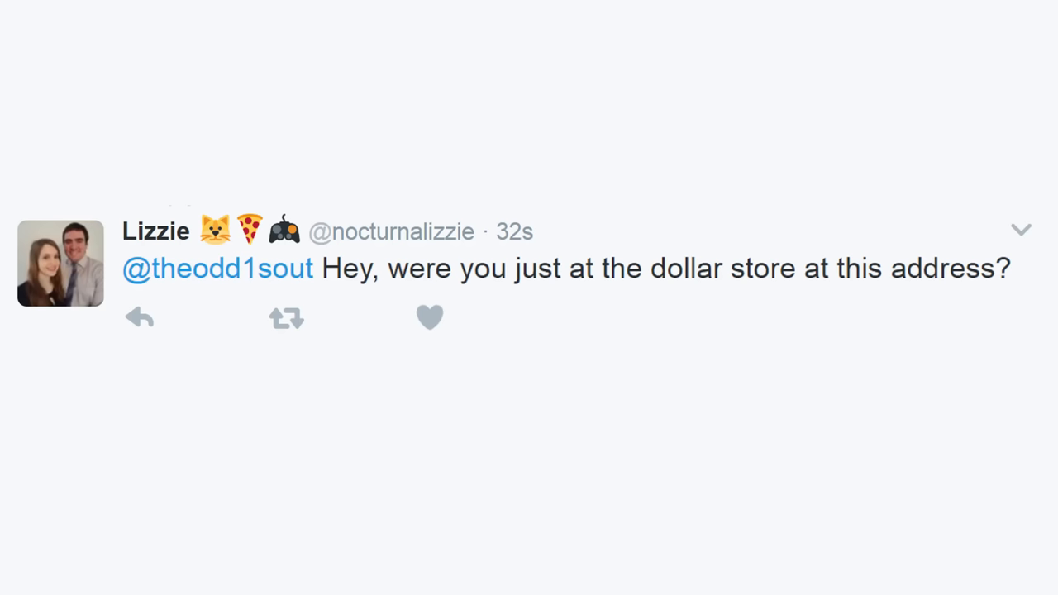